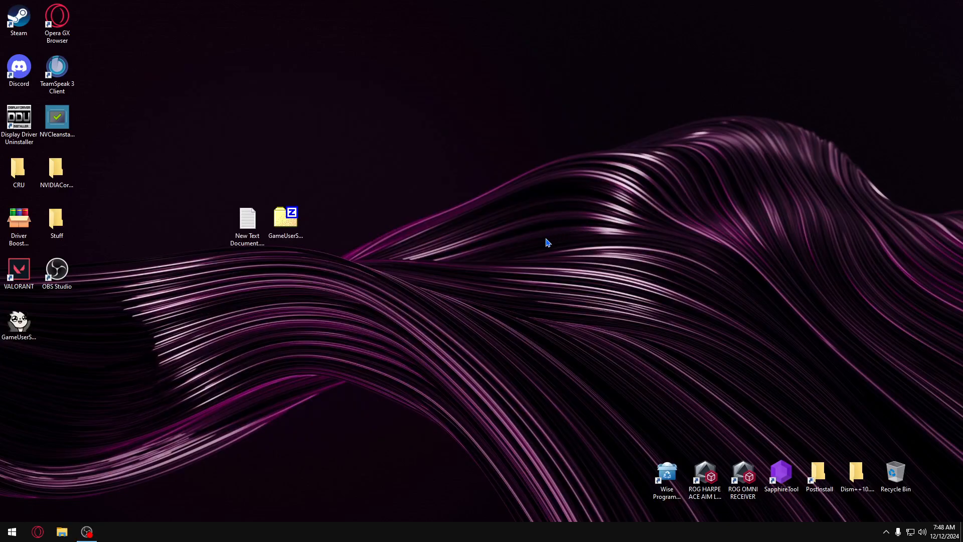
{"action": "mouse_move", "coordinate": [422, 274]}
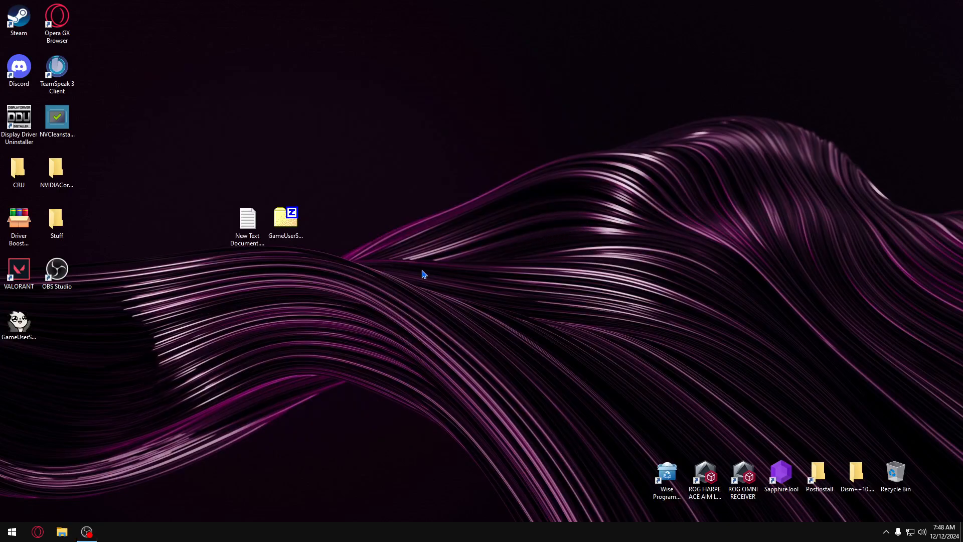
{"action": "mouse_move", "coordinate": [473, 258]}
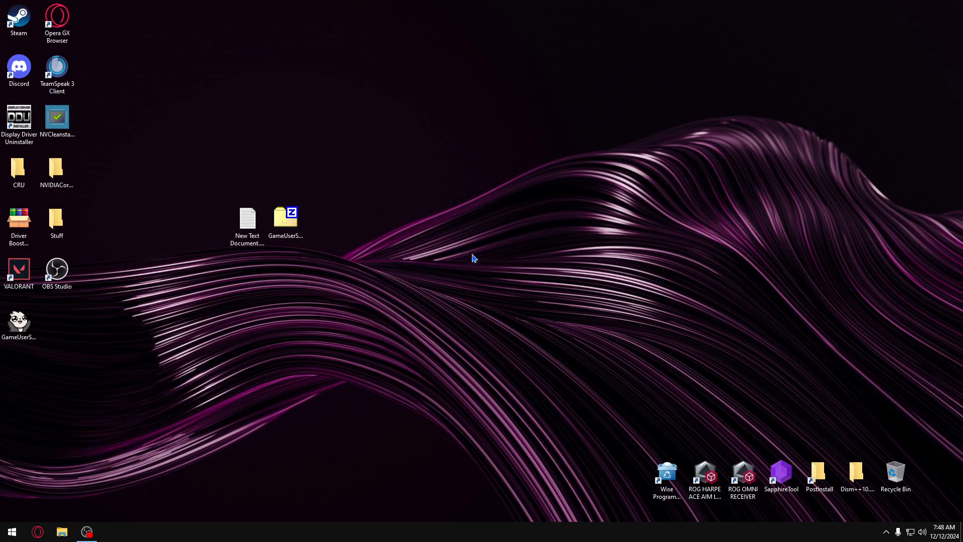
{"action": "mouse_move", "coordinate": [470, 249]}
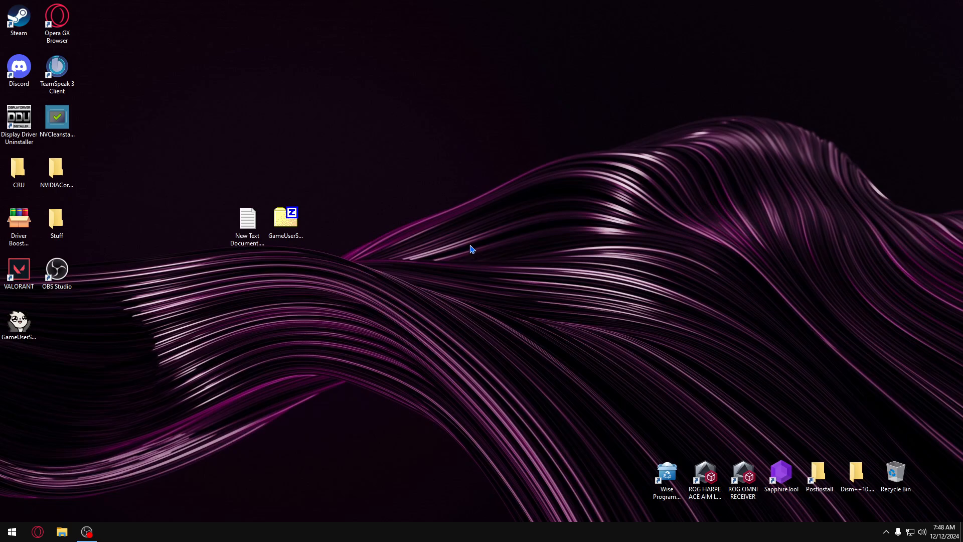
{"action": "mouse_move", "coordinate": [451, 235]}
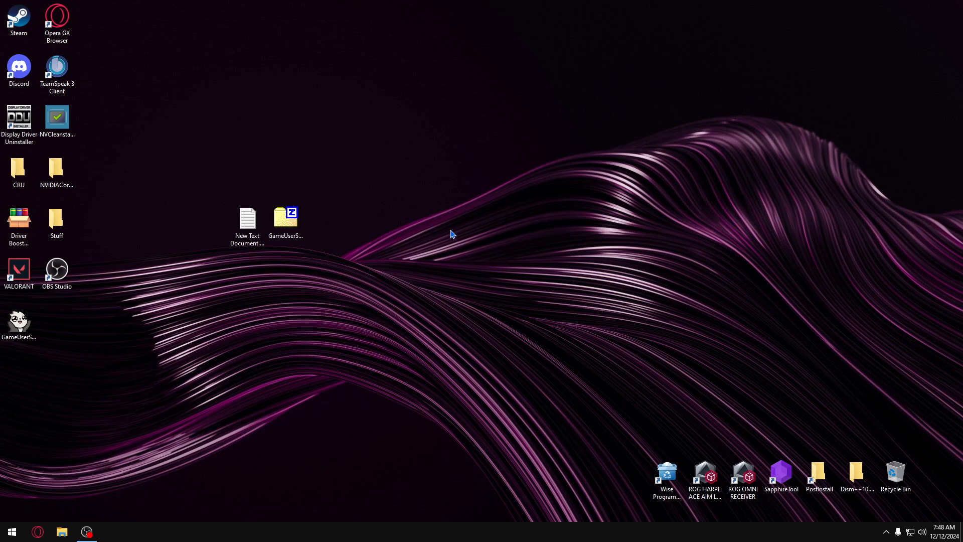
{"action": "mouse_move", "coordinate": [468, 238]}
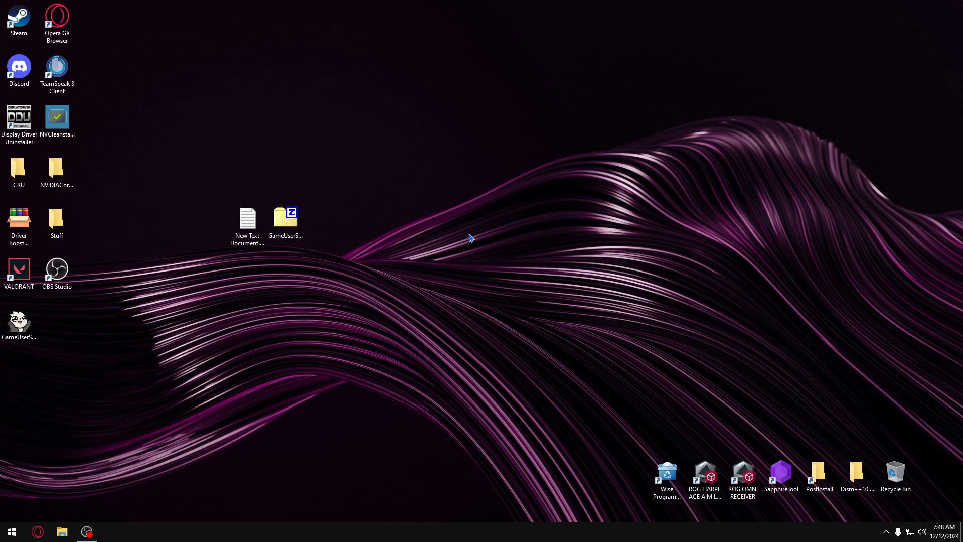
{"action": "mouse_move", "coordinate": [404, 257]}
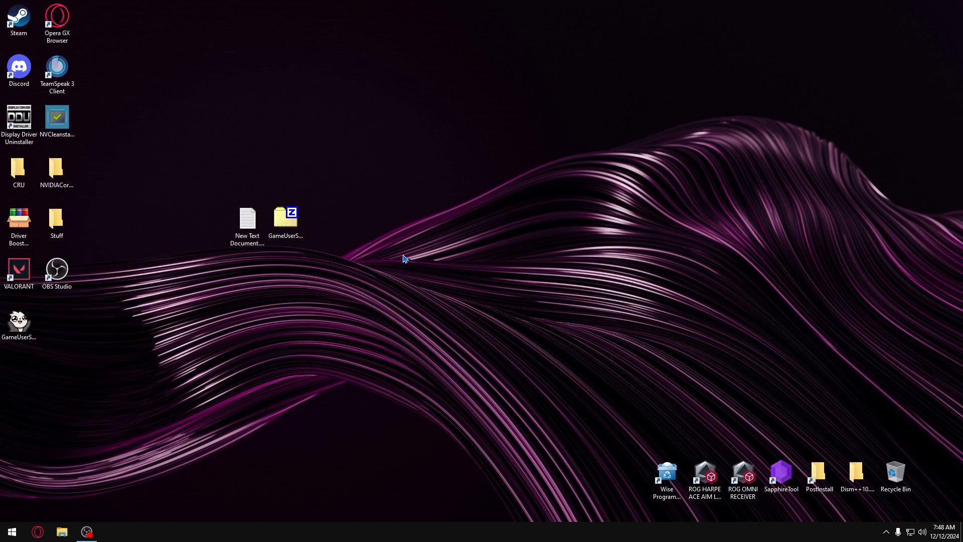
{"action": "mouse_move", "coordinate": [475, 251]}
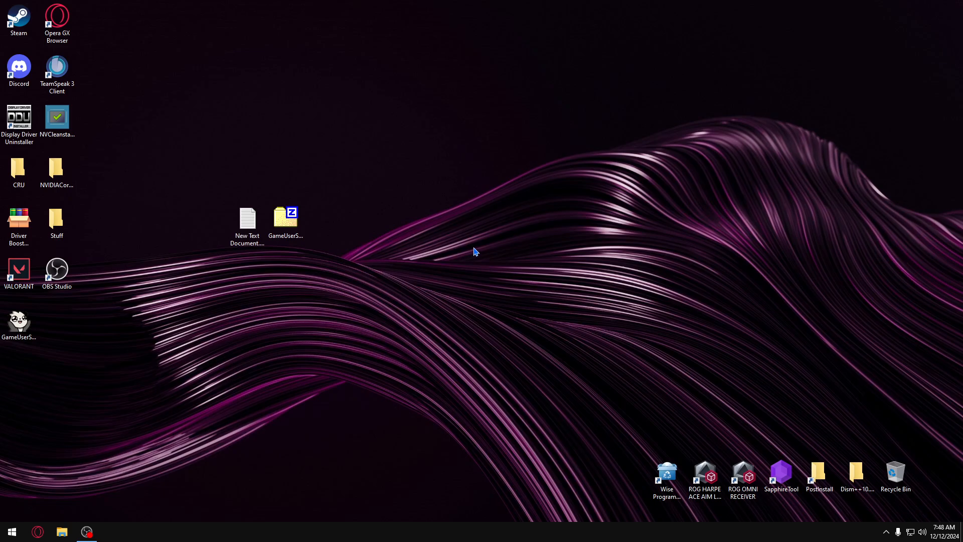
{"action": "mouse_move", "coordinate": [455, 253]}
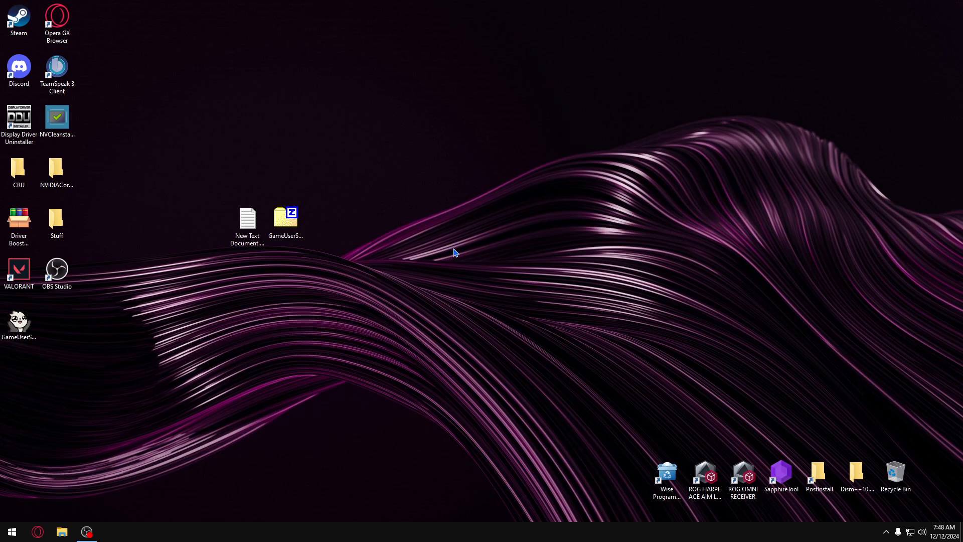
{"action": "mouse_move", "coordinate": [329, 231]}
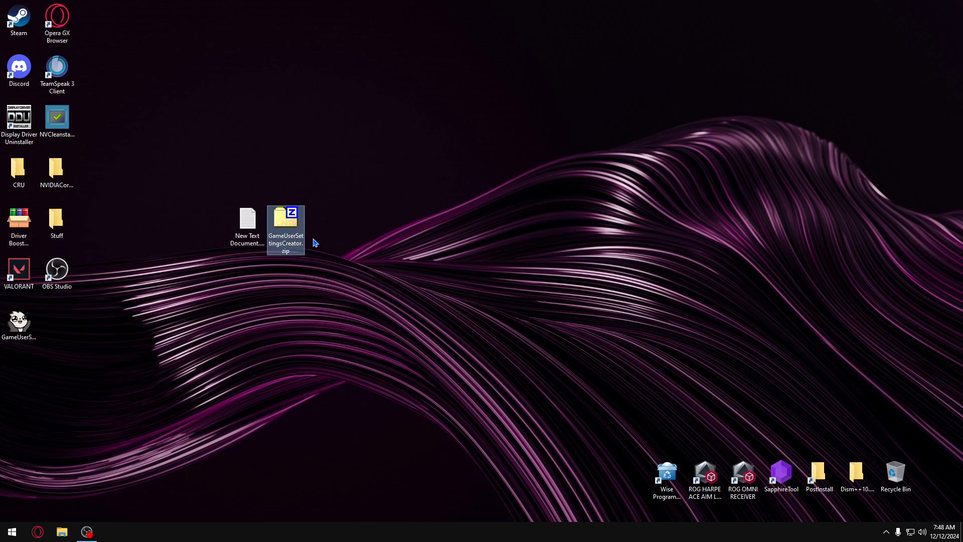
{"action": "mouse_move", "coordinate": [370, 240]}
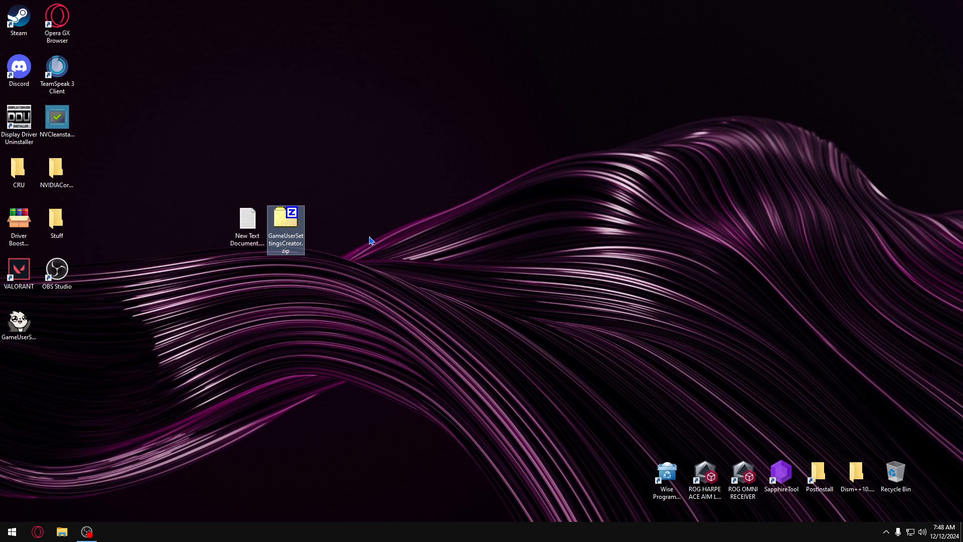
- Extract GameUserSettings.Creator.exe from GameUserSettingsCreator.zip to the desktop, close 7-Zip, and select it
{"action": "double_click", "coordinate": [284, 220]}
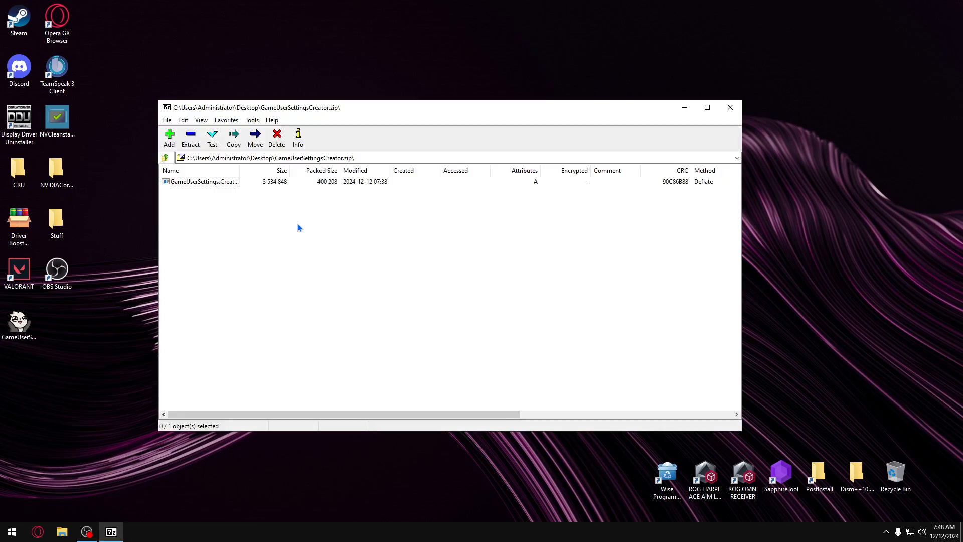
{"action": "mouse_move", "coordinate": [213, 183]}
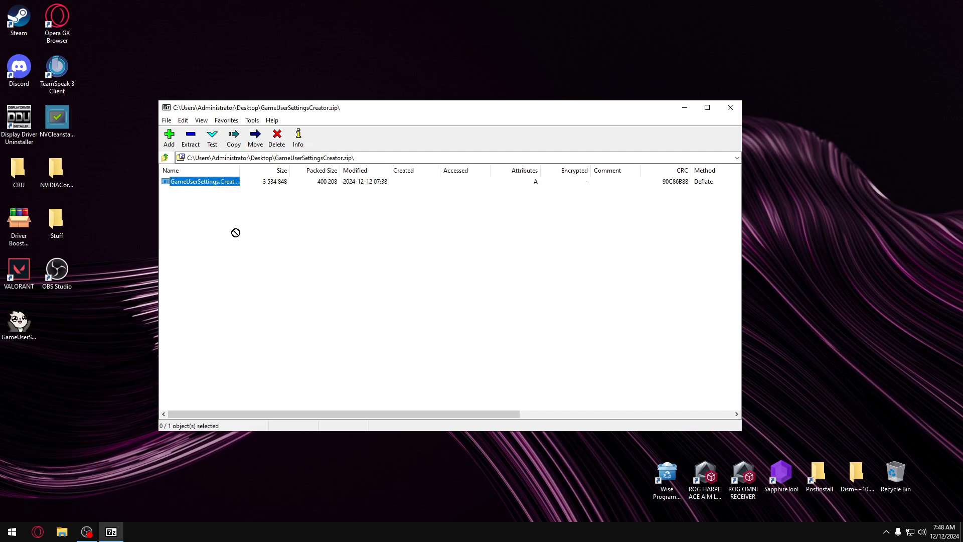
{"action": "left_click", "coordinate": [203, 181]}
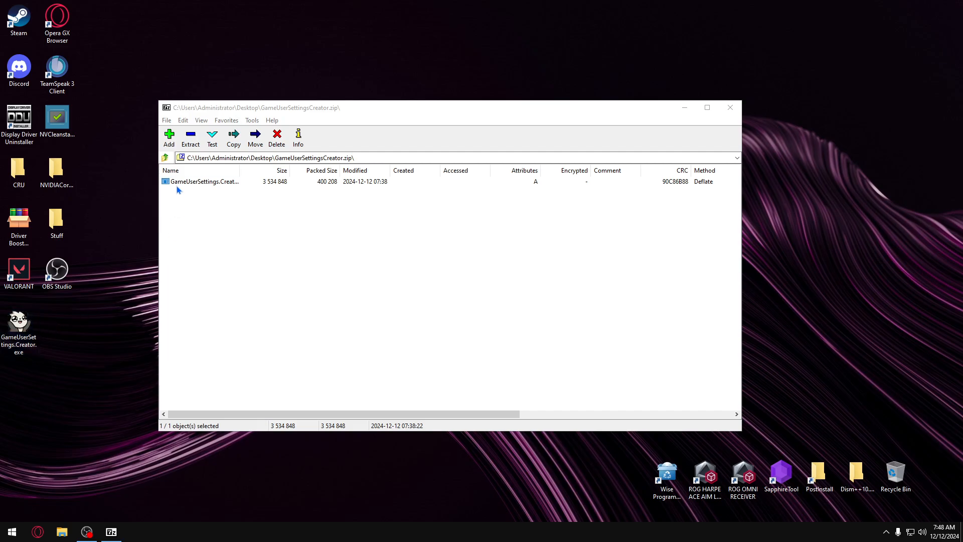
{"action": "mouse_move", "coordinate": [712, 121]}
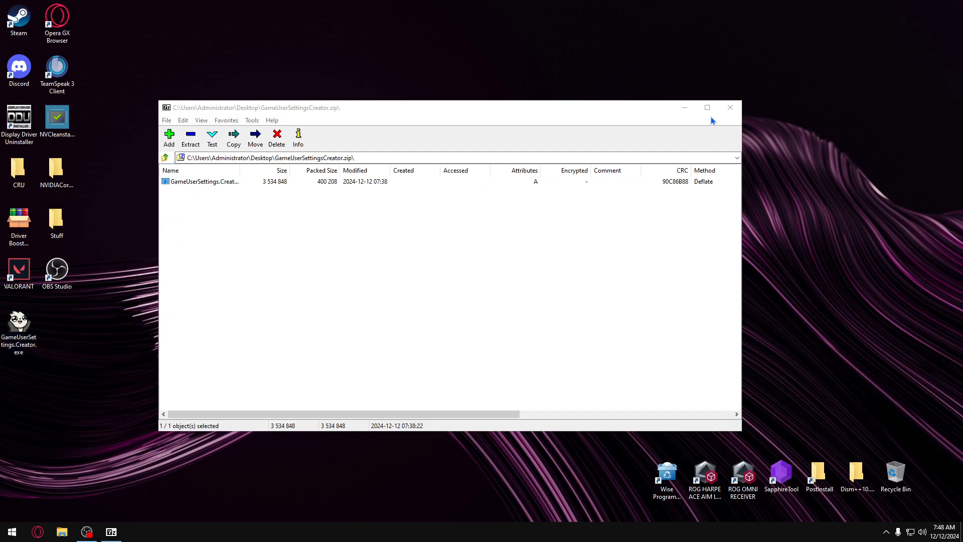
{"action": "left_click", "coordinate": [730, 108]}
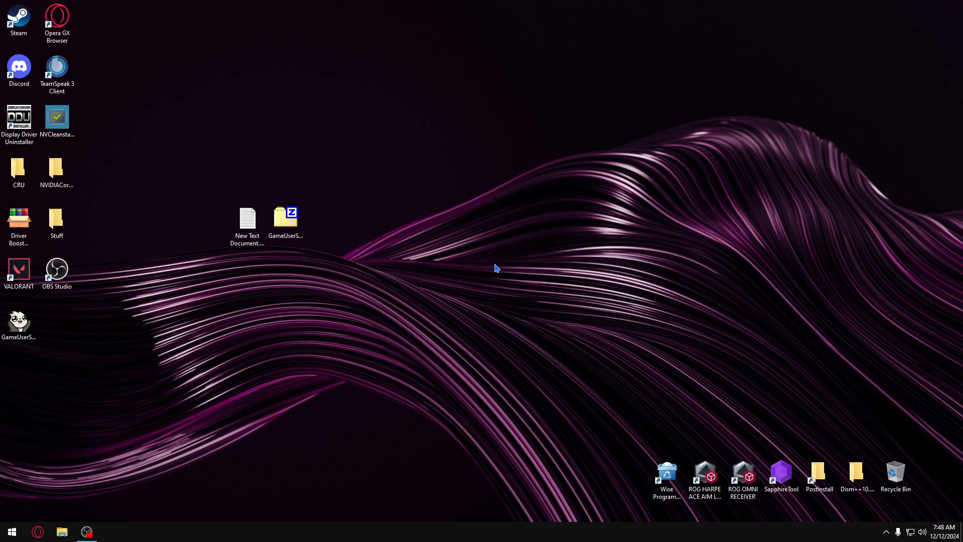
{"action": "left_click", "coordinate": [19, 320]}
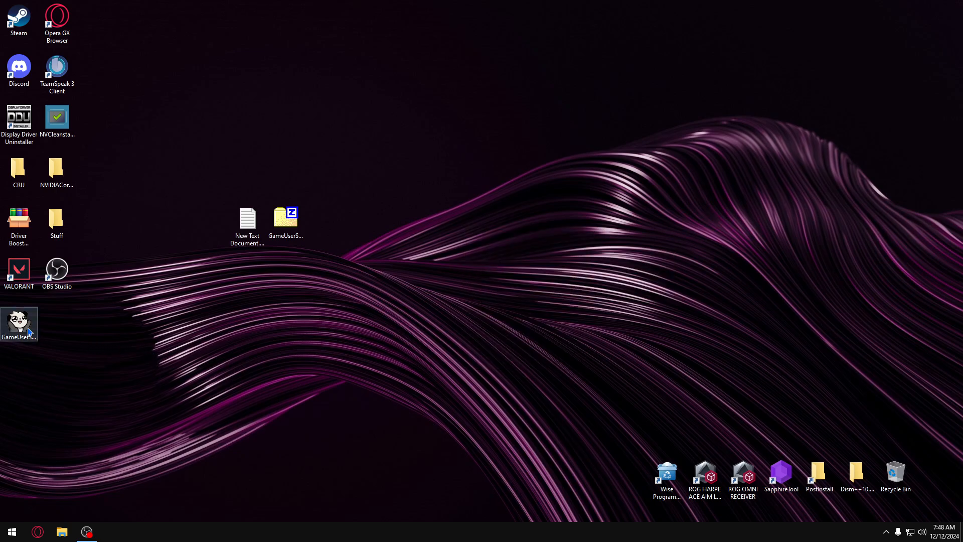
- Launch the creator and load GameUserSettings.ini from VALORANT's Config account Windows folder
{"action": "double_click", "coordinate": [18, 322]}
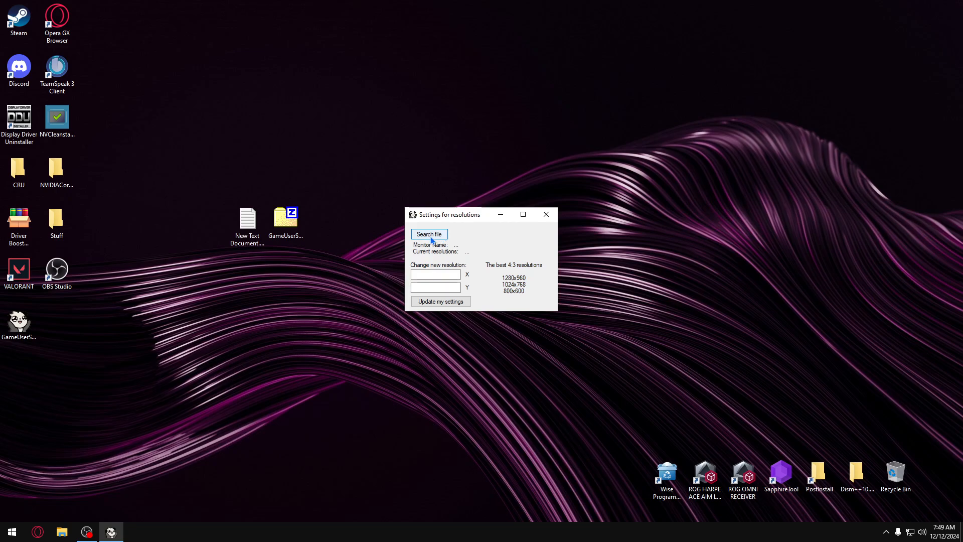
{"action": "left_click", "coordinate": [429, 234]}
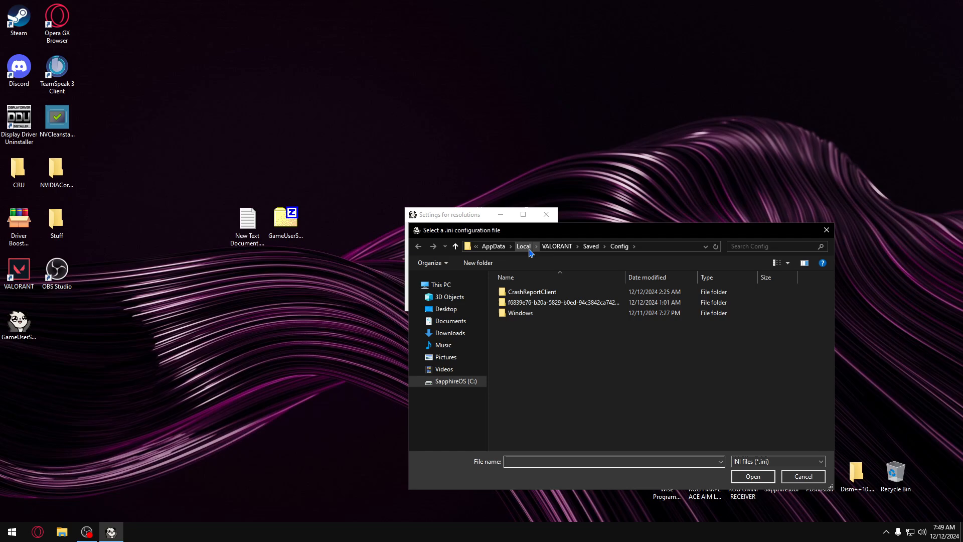
{"action": "left_click", "coordinate": [559, 302]}
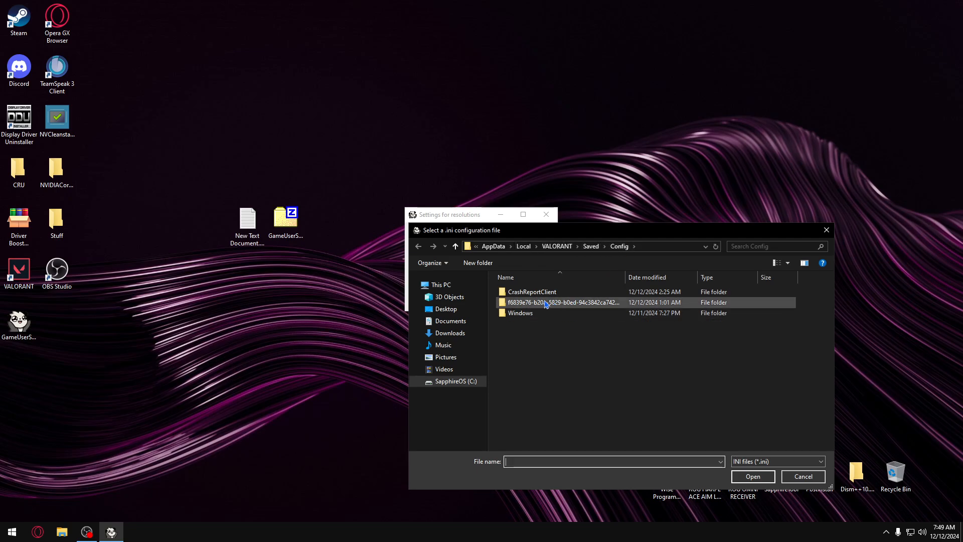
{"action": "double_click", "coordinate": [561, 302]}
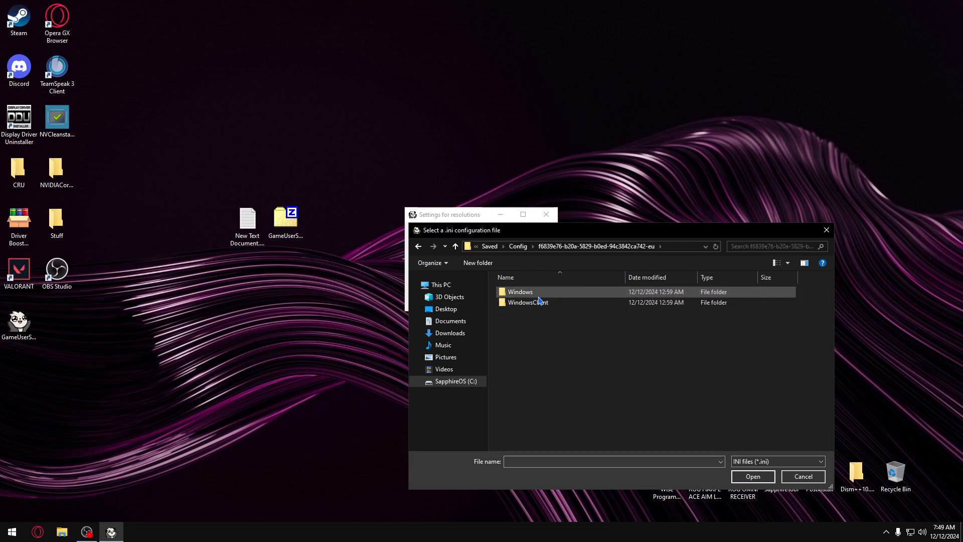
{"action": "double_click", "coordinate": [519, 291]}
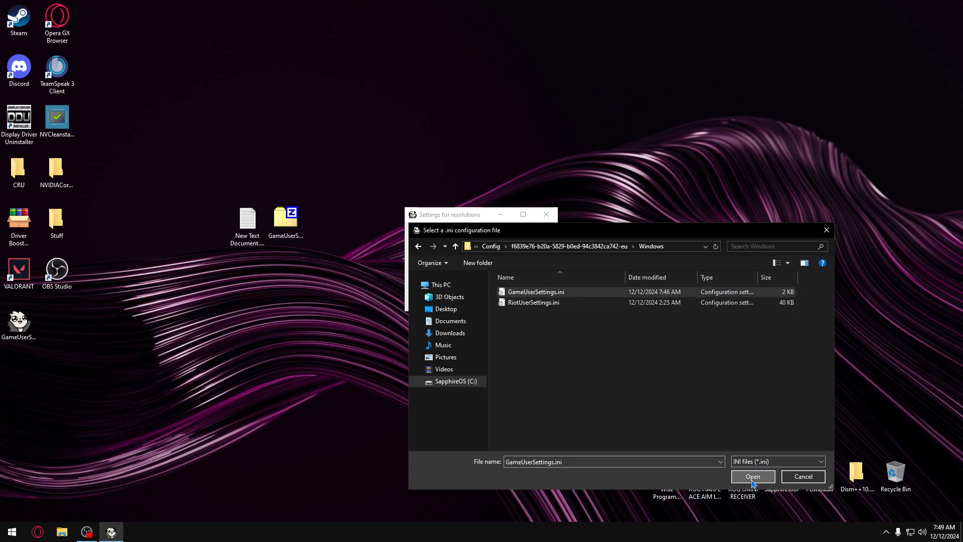
{"action": "left_click", "coordinate": [752, 476]}
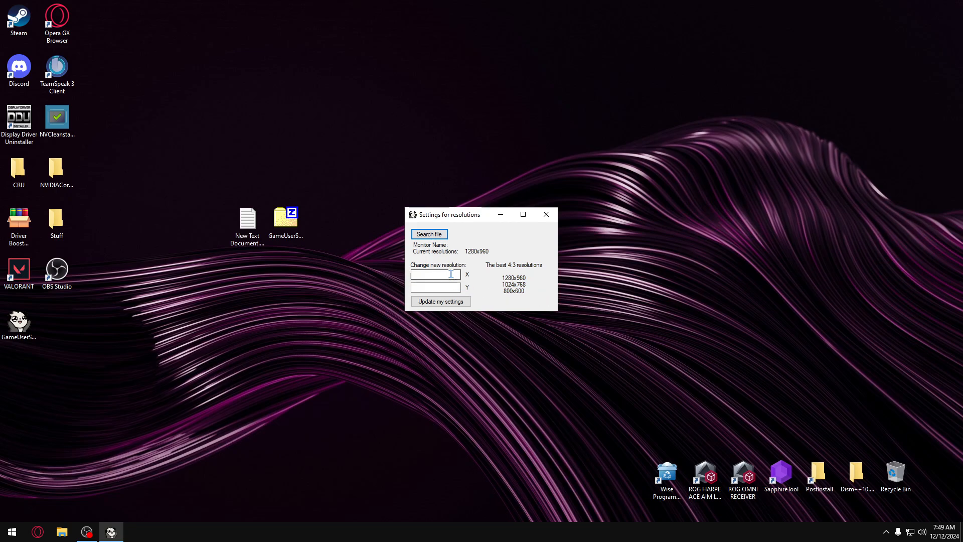
- Write a 1440x1080 resolution into the settings file, dismiss the success message, close Instagram
{"action": "left_click", "coordinate": [435, 274]}
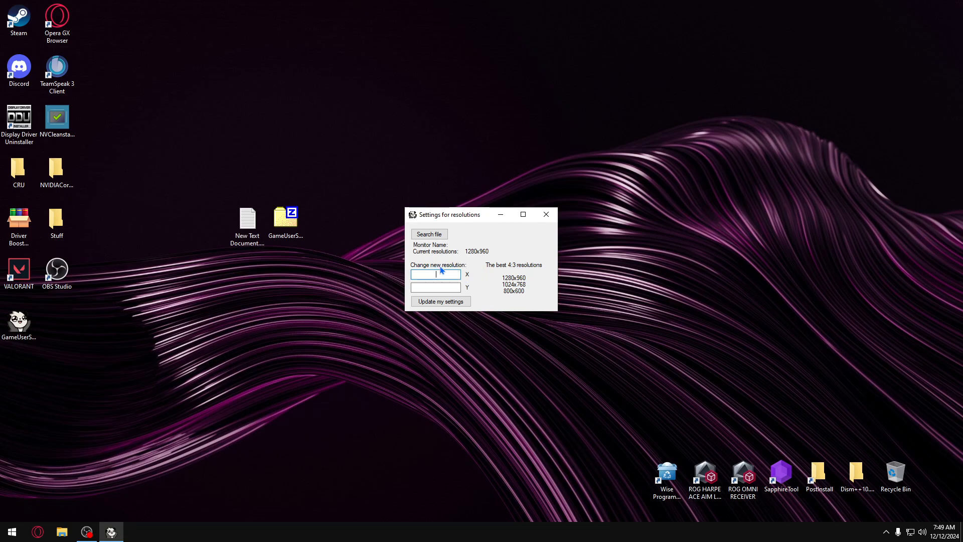
{"action": "mouse_move", "coordinate": [489, 271]}
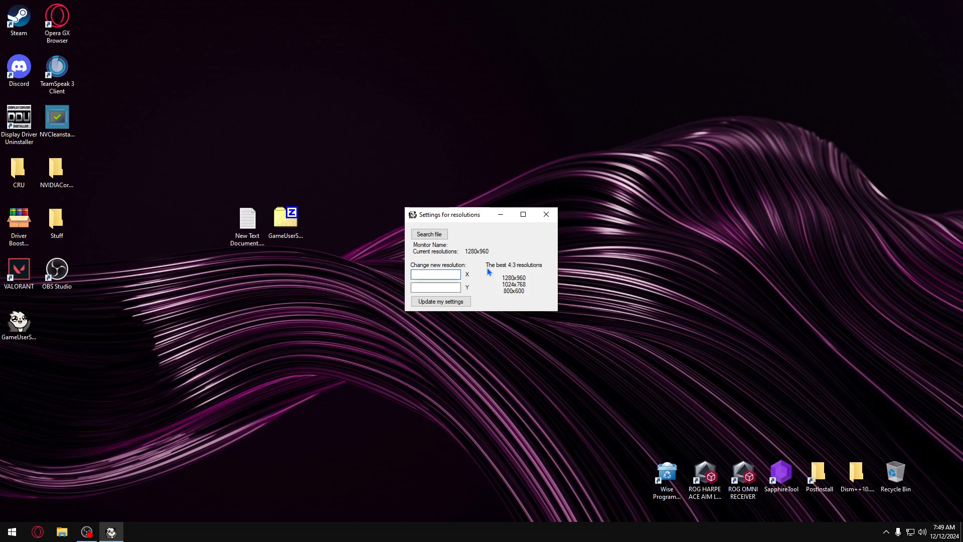
{"action": "type", "text": "1440"}
{"action": "left_click", "coordinate": [436, 287]}
{"action": "type", "text": "1080"}
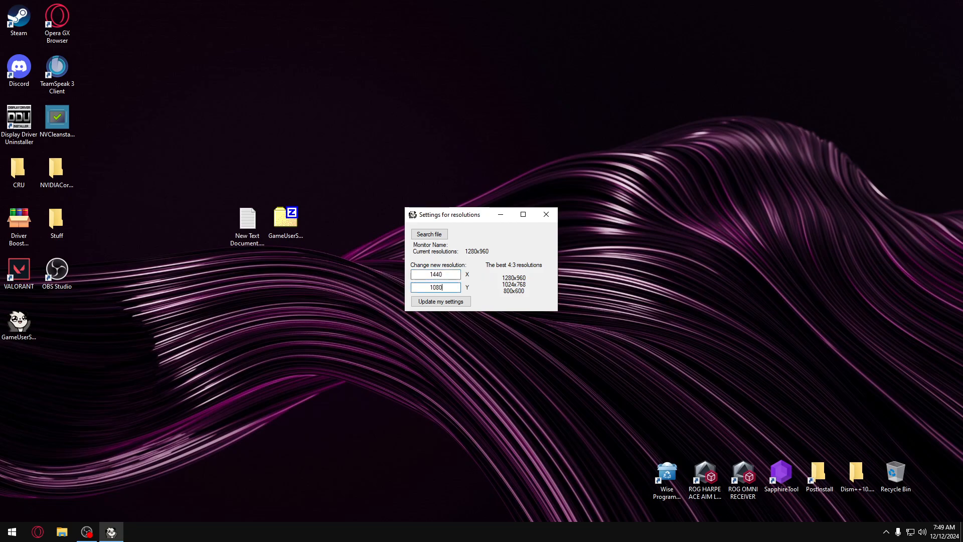
{"action": "mouse_move", "coordinate": [491, 288]}
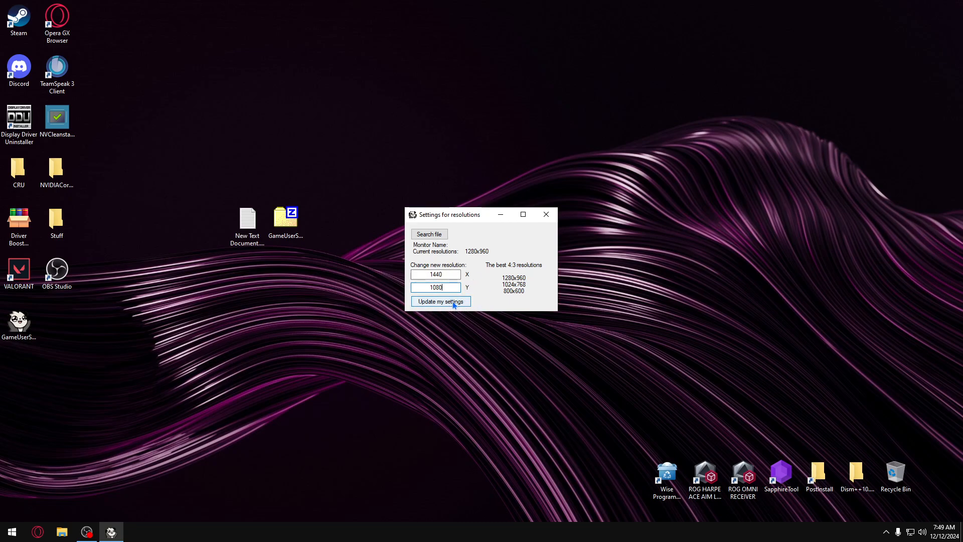
{"action": "left_click", "coordinate": [441, 302]}
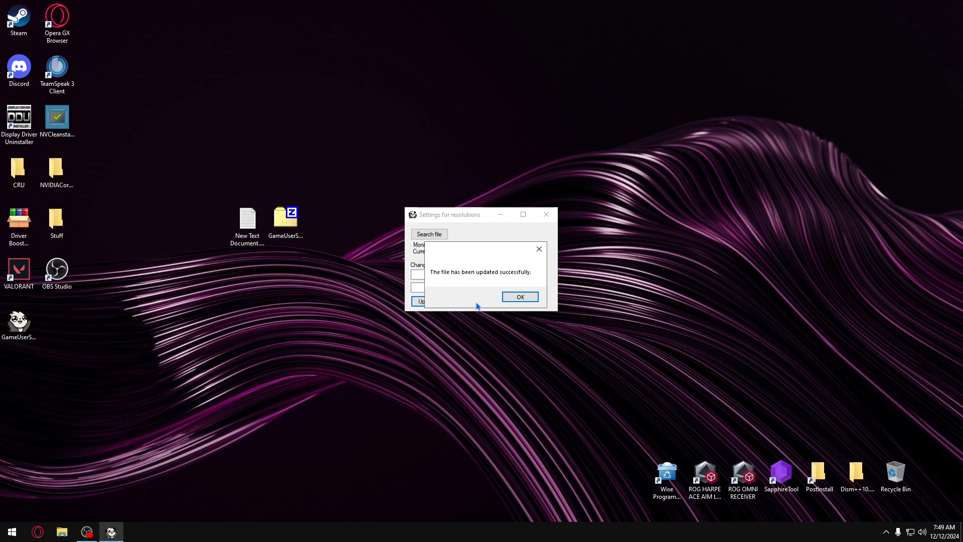
{"action": "mouse_move", "coordinate": [522, 277]}
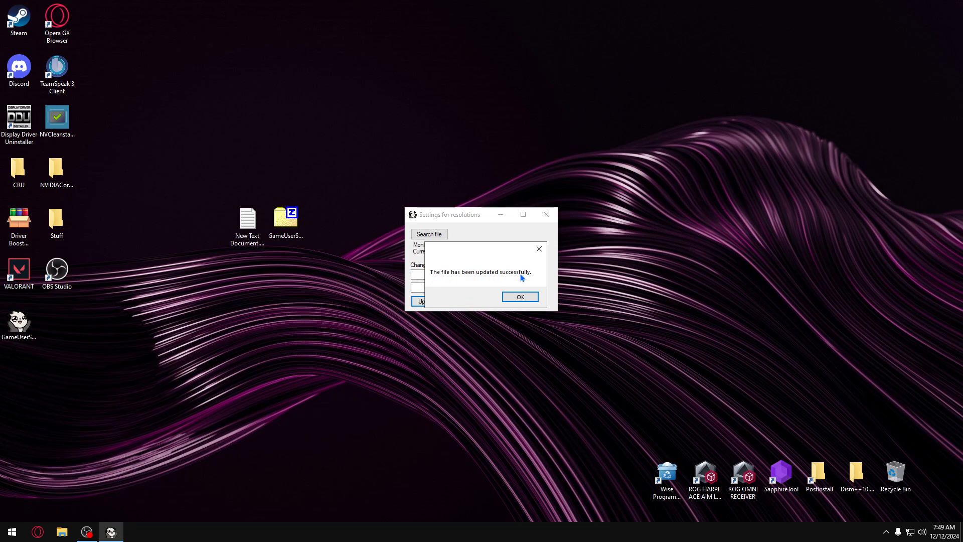
{"action": "left_click", "coordinate": [520, 296]}
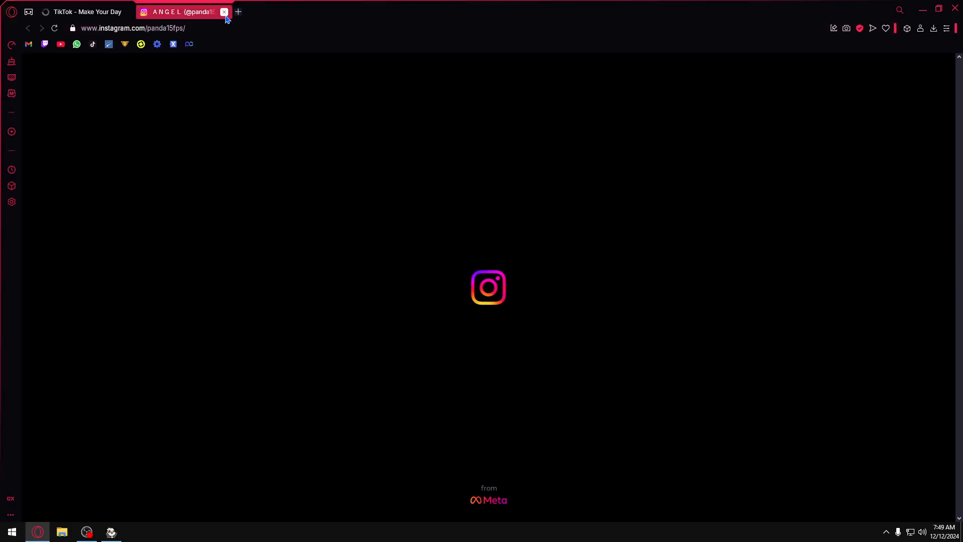
{"action": "left_click", "coordinate": [224, 11]}
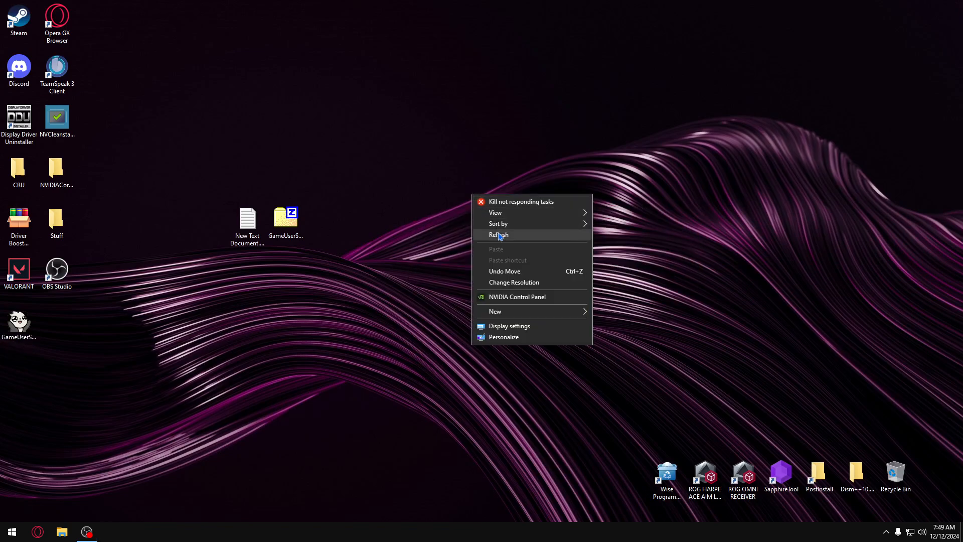
- Open the NVIDIA GeForce RTX 3060 adapter properties for Display 1 via advanced display settings
{"action": "left_click", "coordinate": [510, 326]}
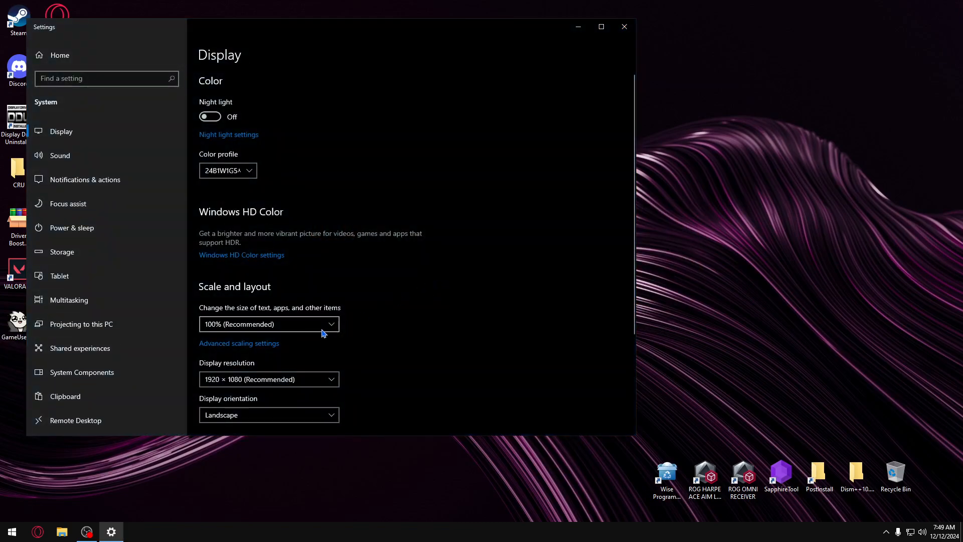
{"action": "left_click", "coordinate": [239, 343]}
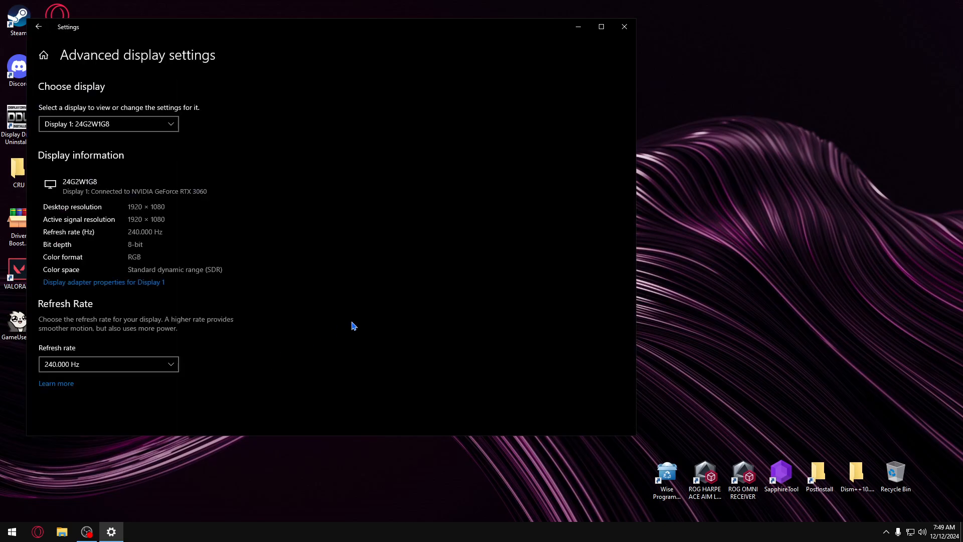
{"action": "left_click", "coordinate": [39, 26]}
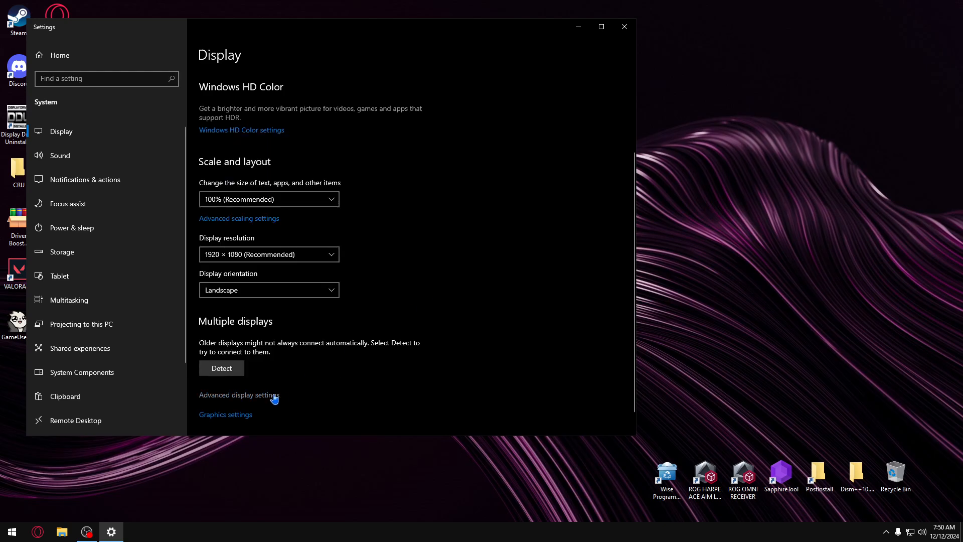
{"action": "left_click", "coordinate": [239, 395]}
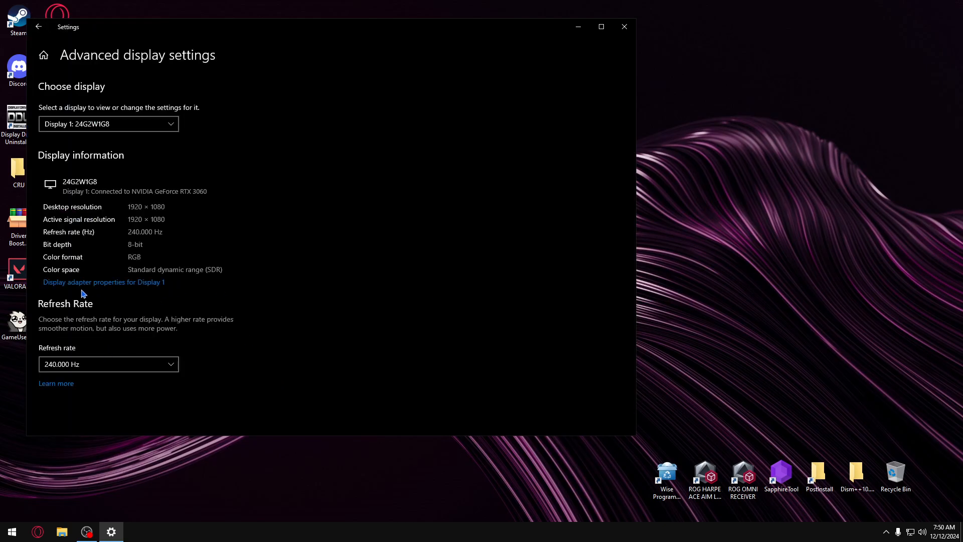
{"action": "left_click", "coordinate": [103, 282]}
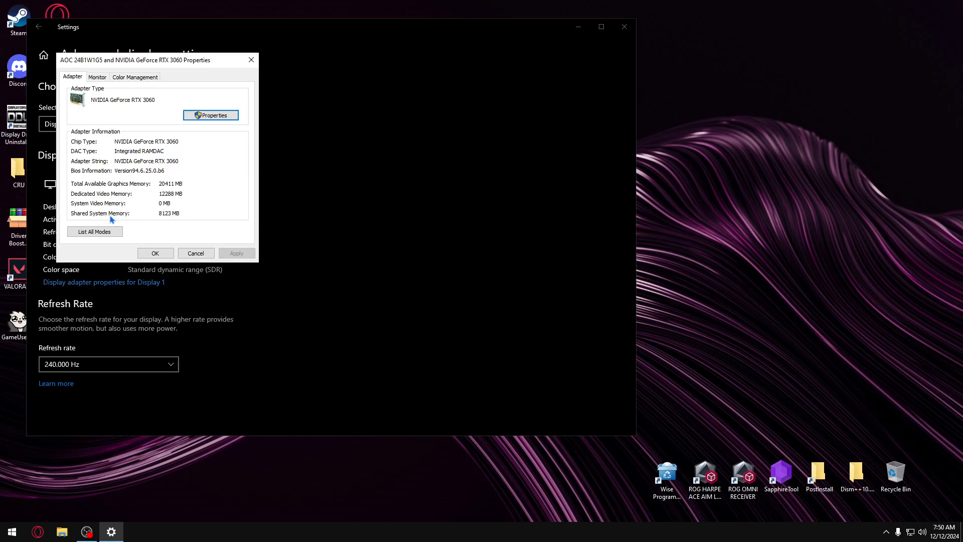
- Select the 1440 by 1080, 240 Hertz mode from the adapter's mode list, then close Settings
{"action": "left_click", "coordinate": [95, 231]}
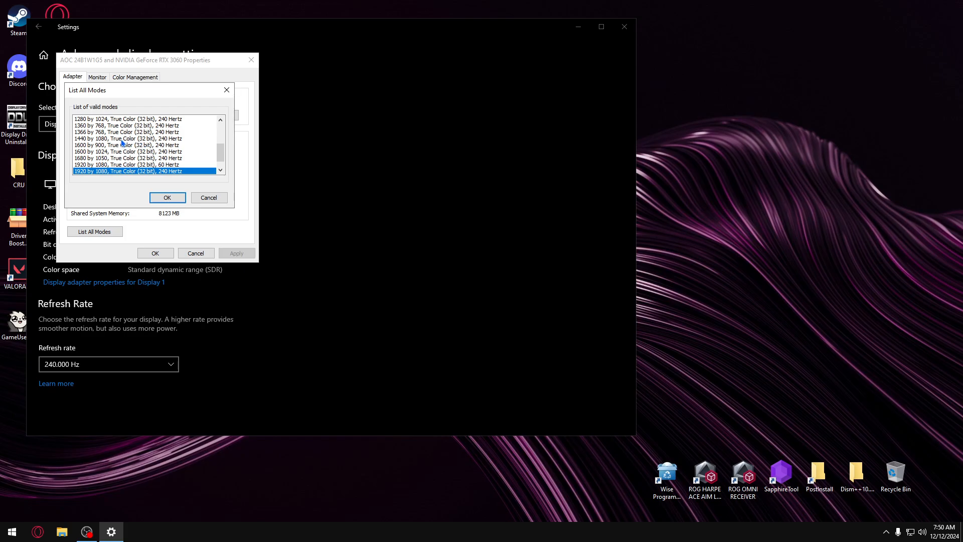
{"action": "left_click", "coordinate": [128, 138]}
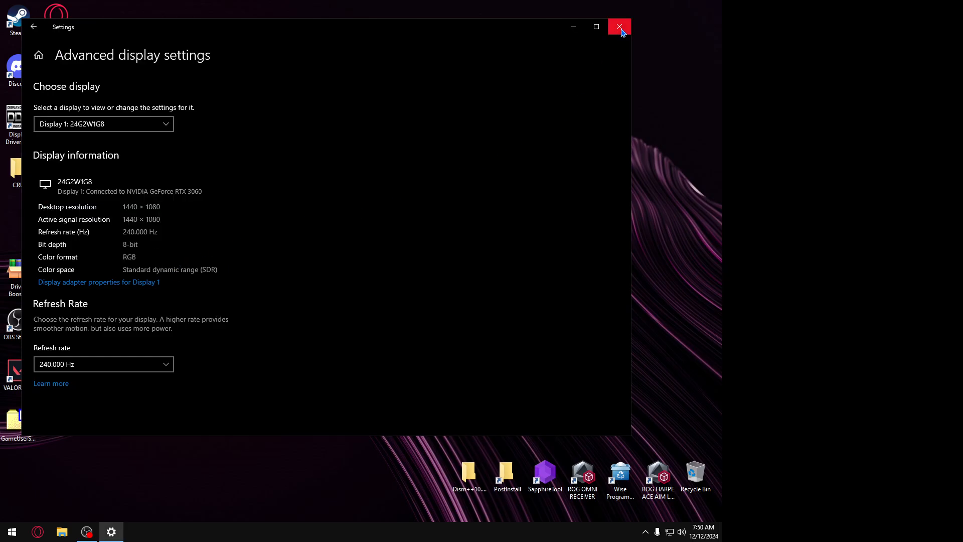
{"action": "left_click", "coordinate": [618, 26]}
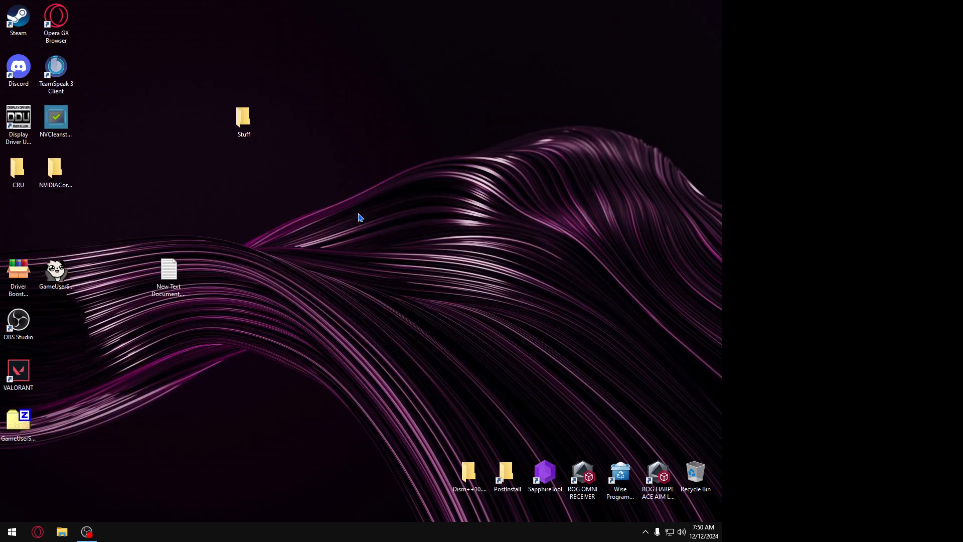
{"action": "mouse_move", "coordinate": [273, 239]}
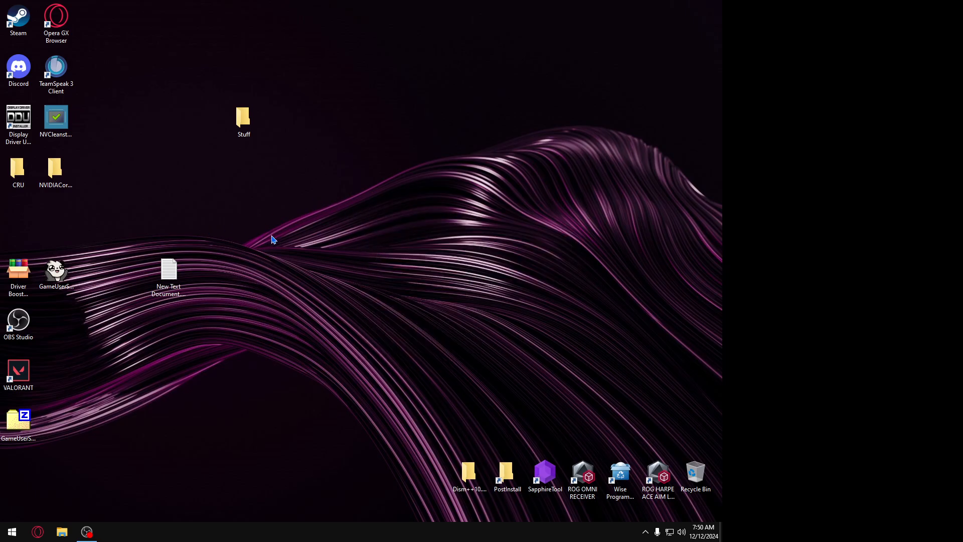
{"action": "mouse_move", "coordinate": [29, 370]}
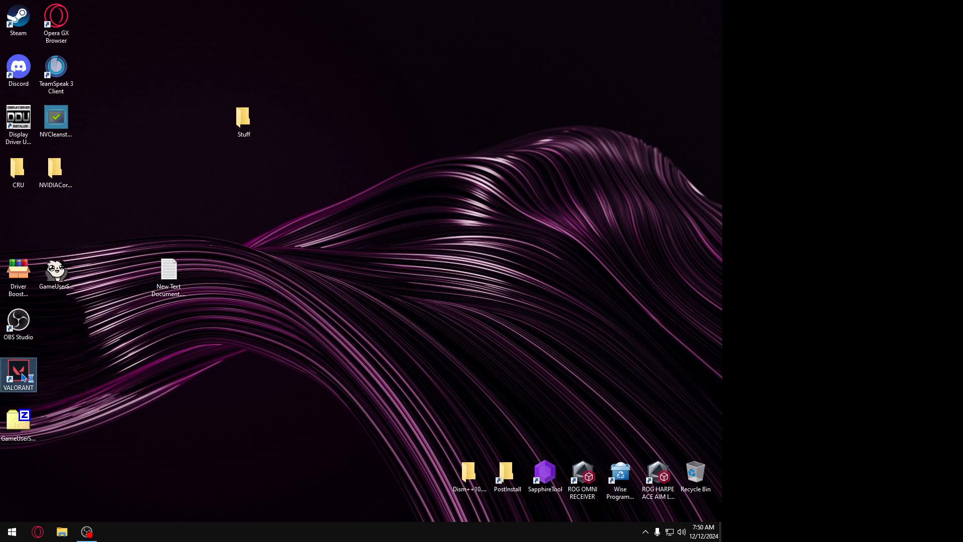
{"action": "mouse_move", "coordinate": [371, 280]}
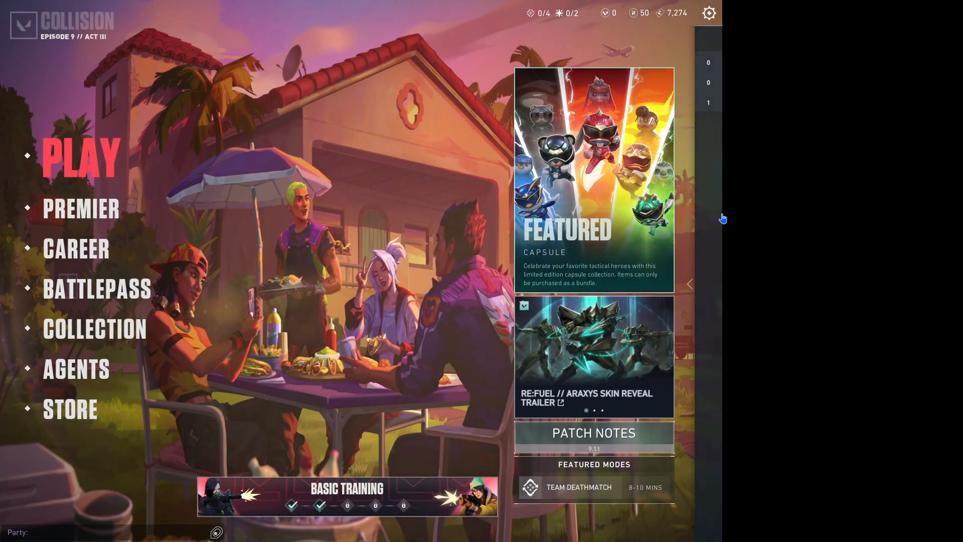
- Confirm 1440 x 1080 4:3 in VALORANT's video settings, then enter The Range from Practice
{"action": "left_click", "coordinate": [709, 13]}
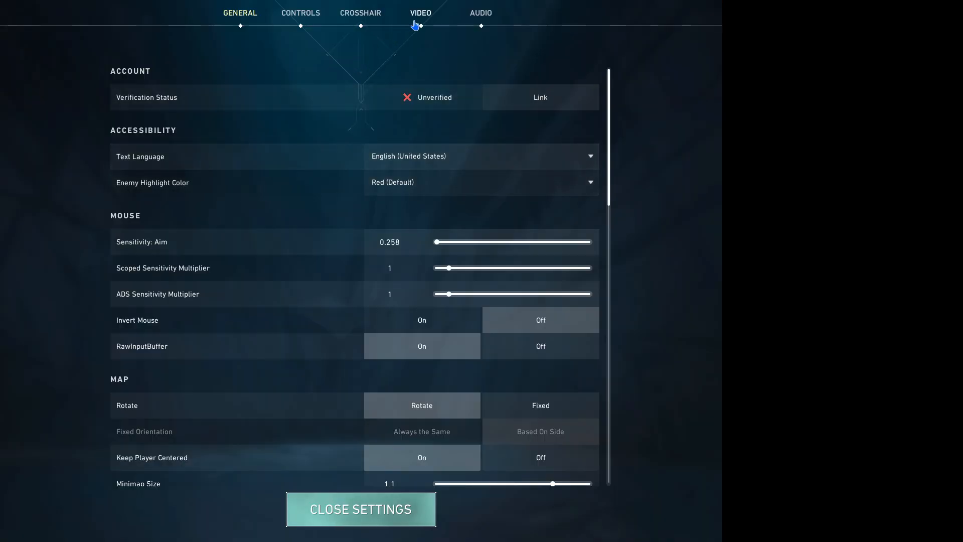
{"action": "left_click", "coordinate": [421, 12]}
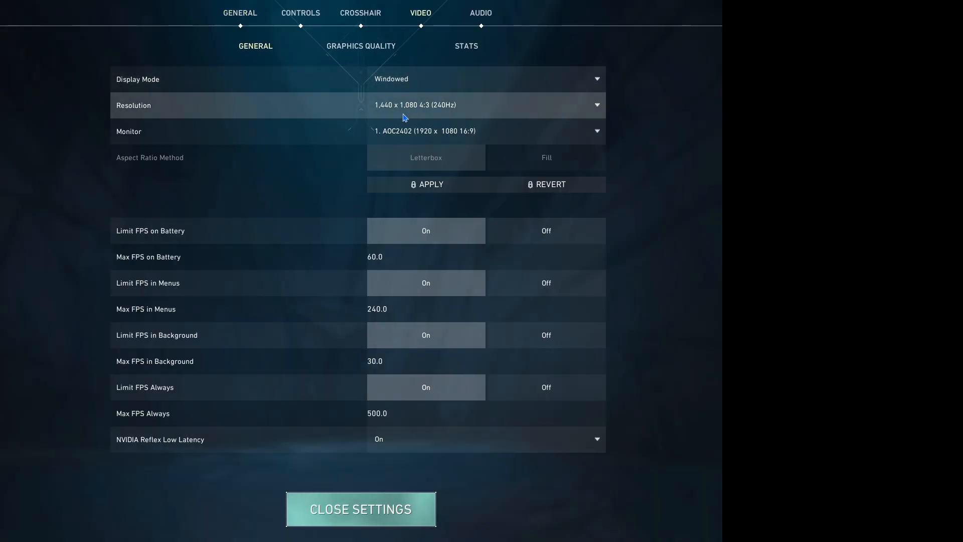
{"action": "left_click", "coordinate": [361, 509]}
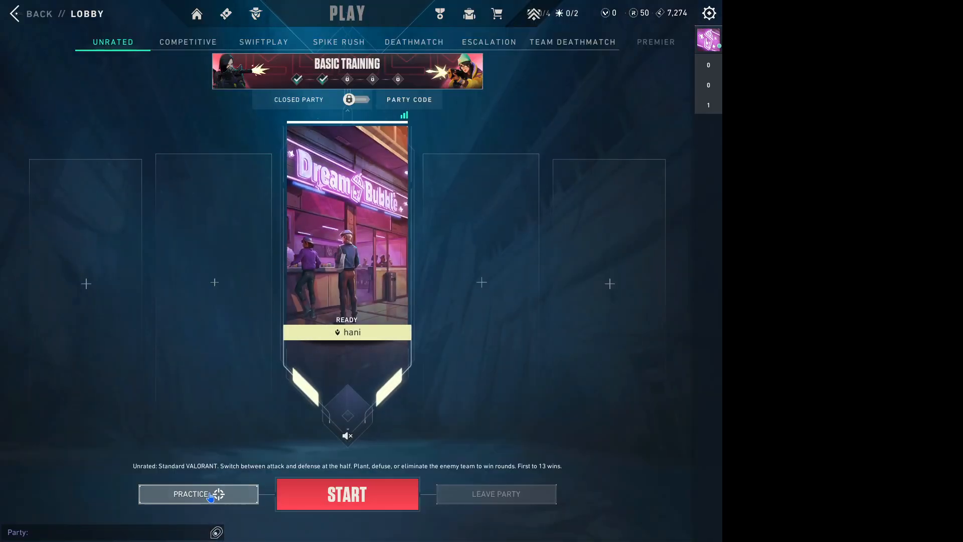
{"action": "left_click", "coordinate": [190, 493]}
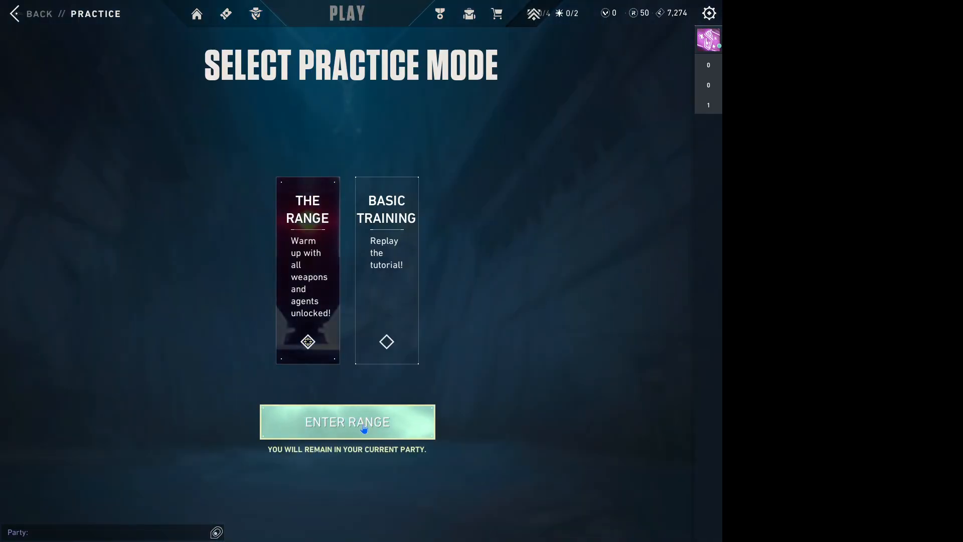
{"action": "left_click", "coordinate": [347, 421]}
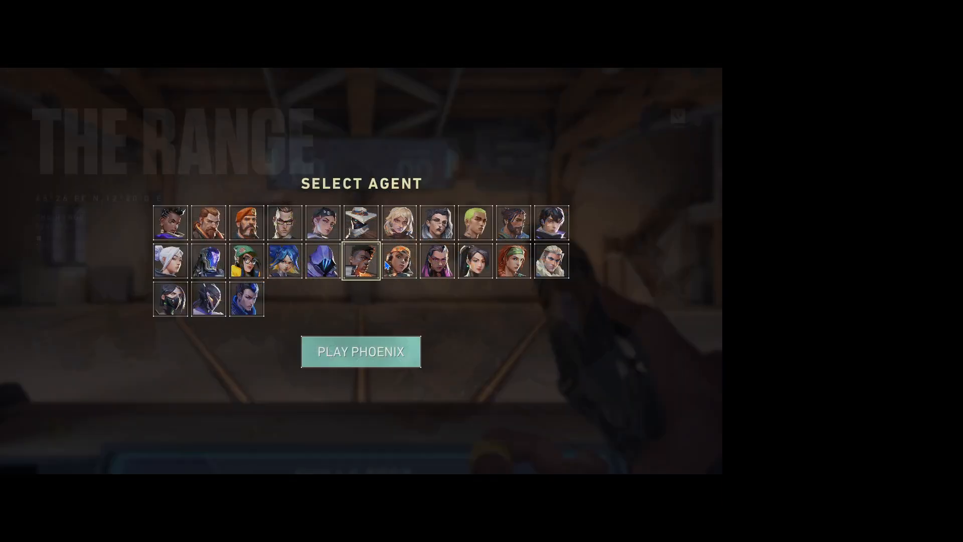
- Play The Range as Phoenix, then exit VALORANT to the desktop without signing out
{"action": "left_click", "coordinate": [361, 352]}
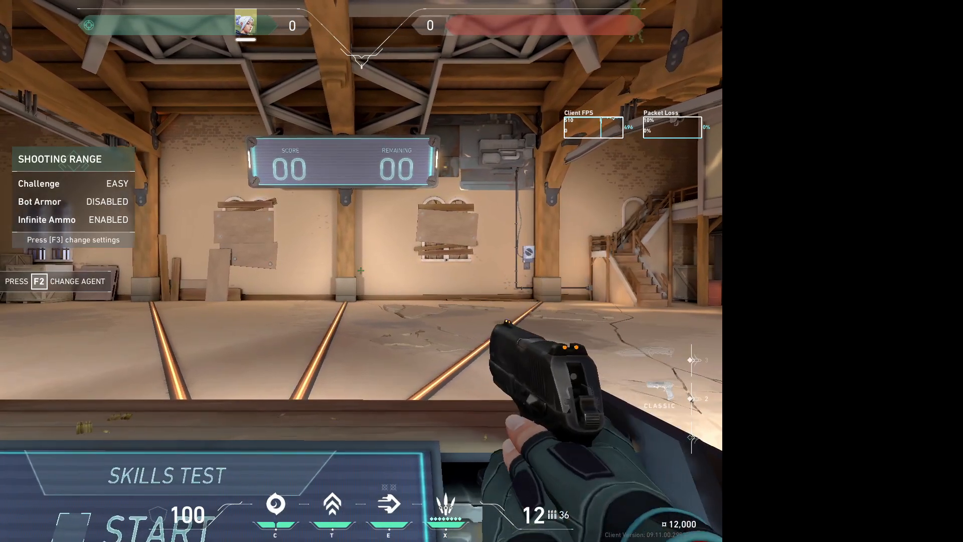
{"action": "key", "text": "3"}
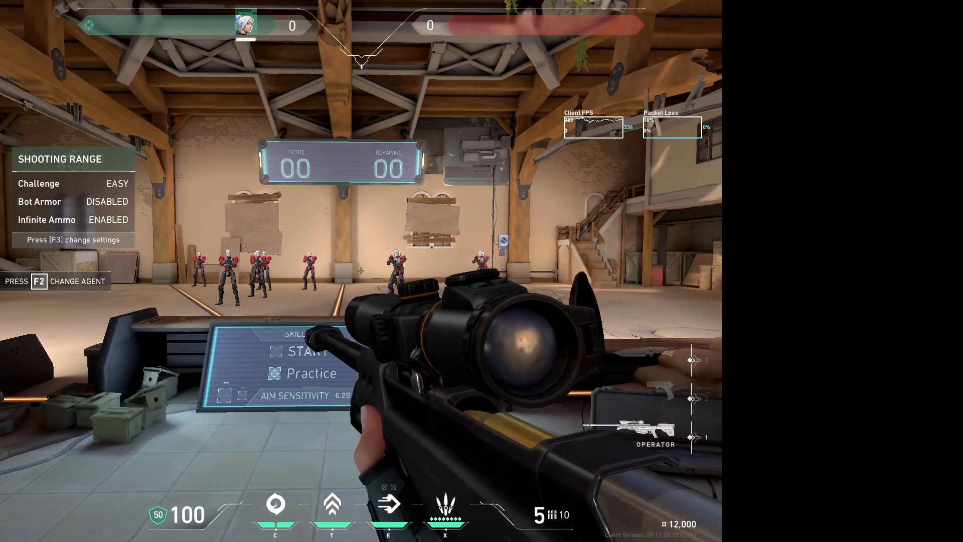
{"action": "key", "text": "Escape"}
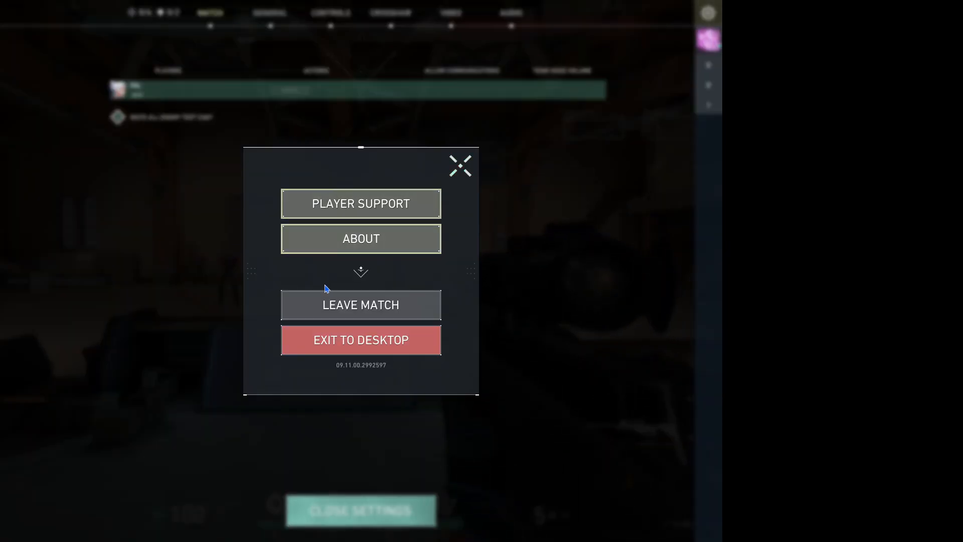
{"action": "left_click", "coordinate": [361, 340]}
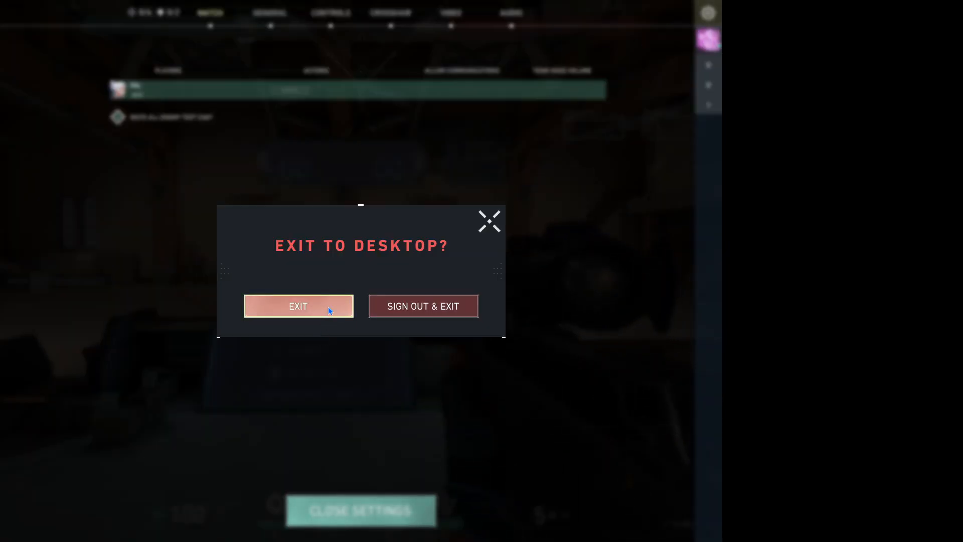
{"action": "left_click", "coordinate": [298, 306]}
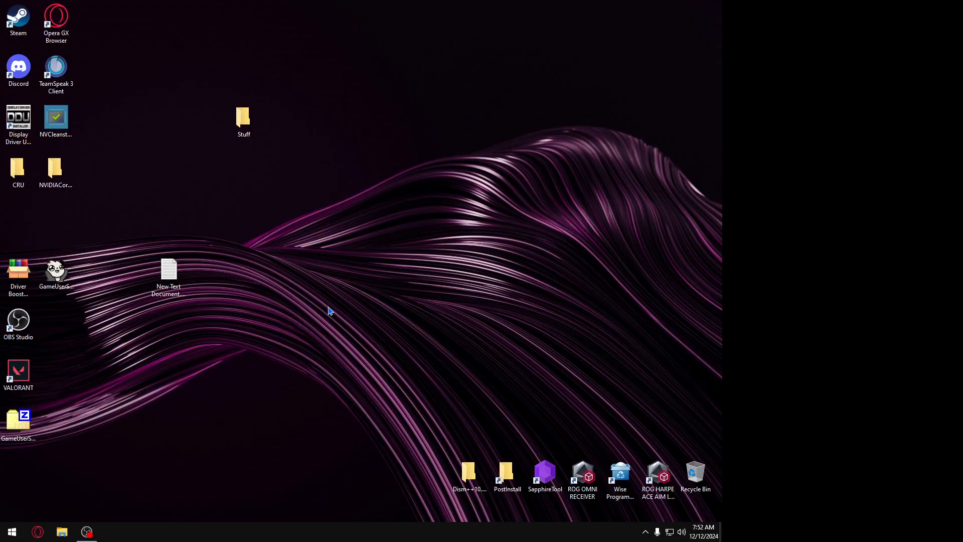
{"action": "mouse_move", "coordinate": [238, 277]}
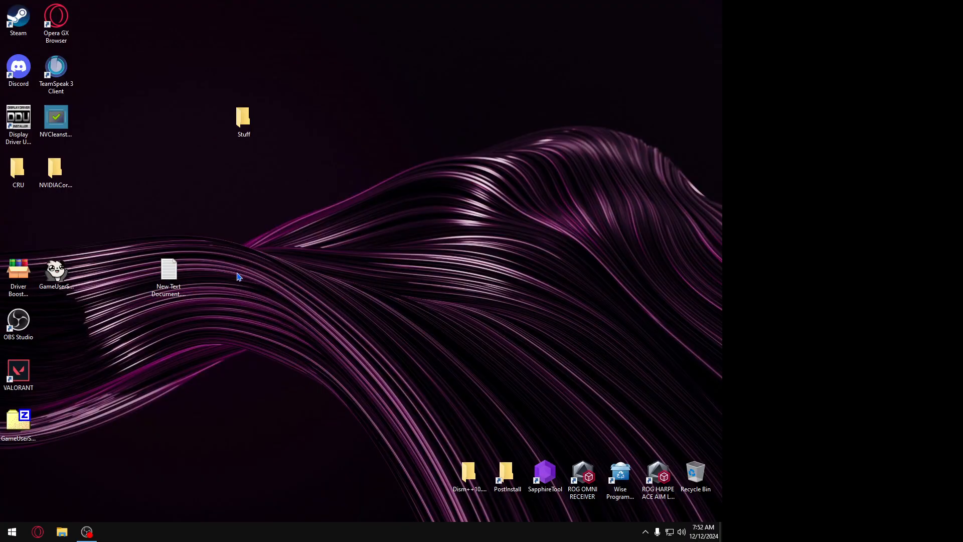
{"action": "mouse_move", "coordinate": [116, 335]}
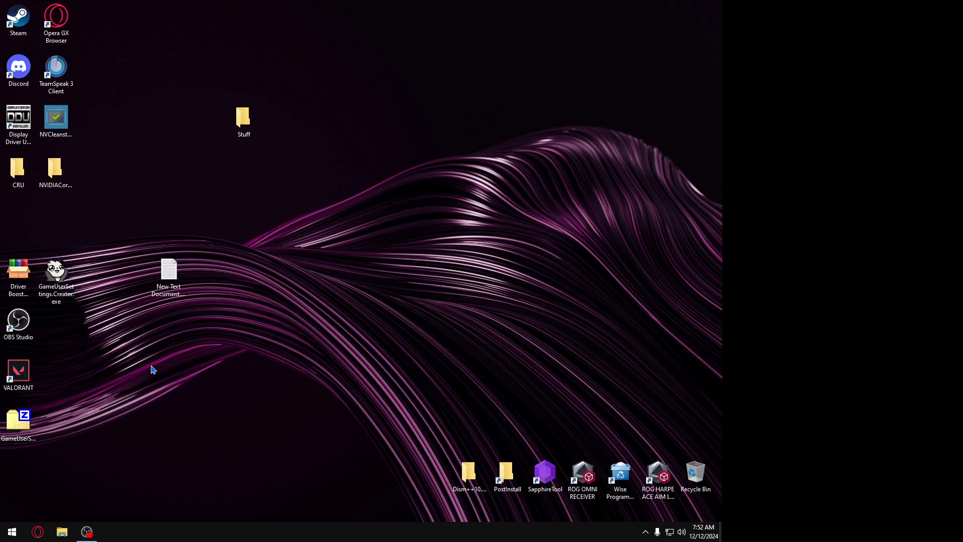
{"action": "mouse_move", "coordinate": [126, 447]}
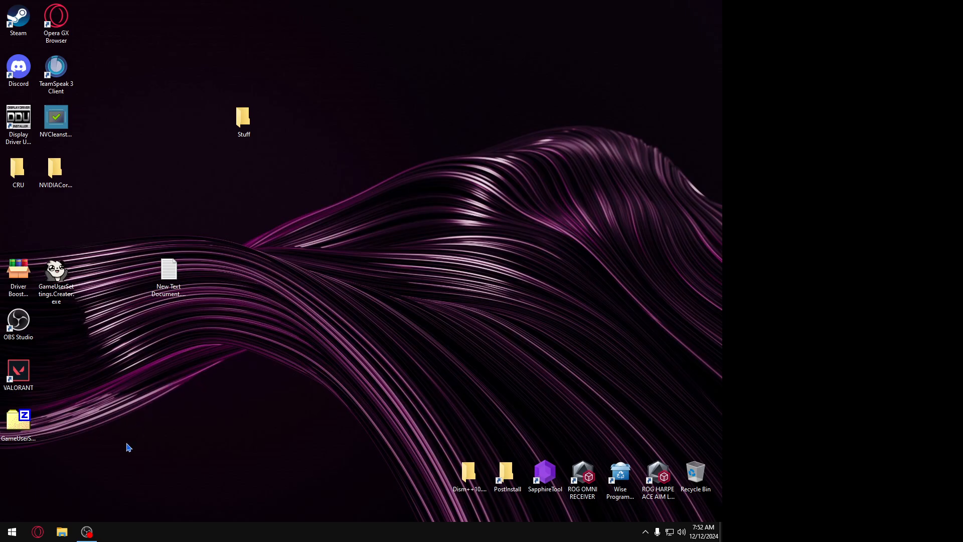
{"action": "mouse_move", "coordinate": [135, 343]}
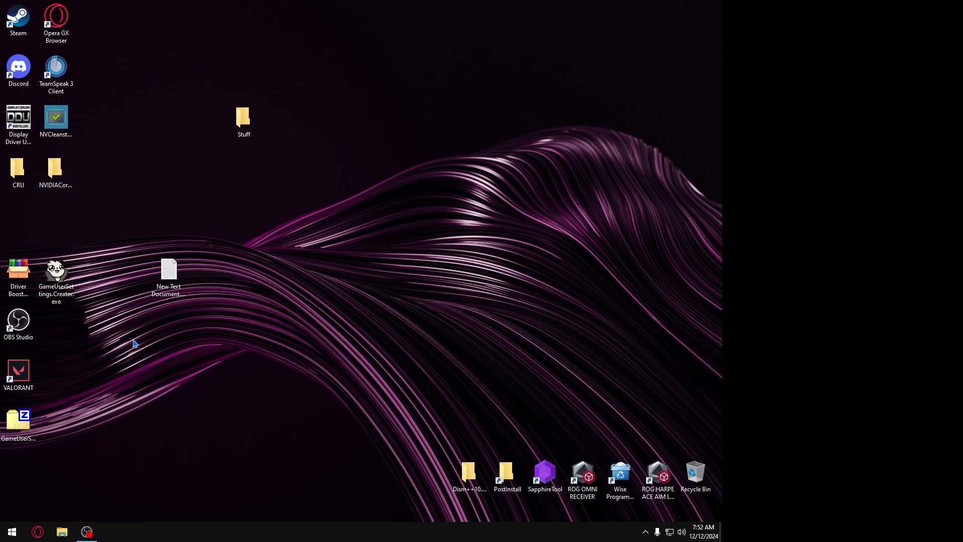
{"action": "mouse_move", "coordinate": [148, 388]}
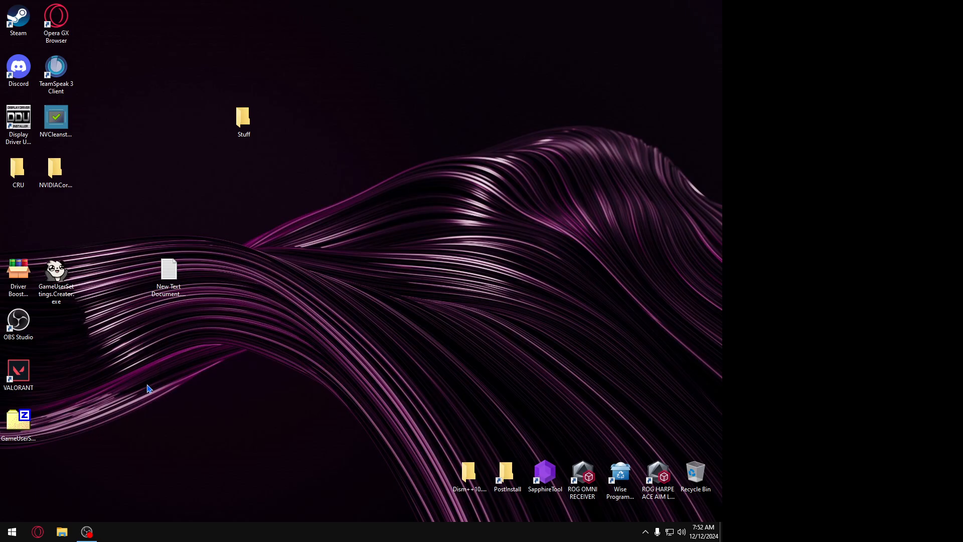
{"action": "mouse_move", "coordinate": [87, 531]}
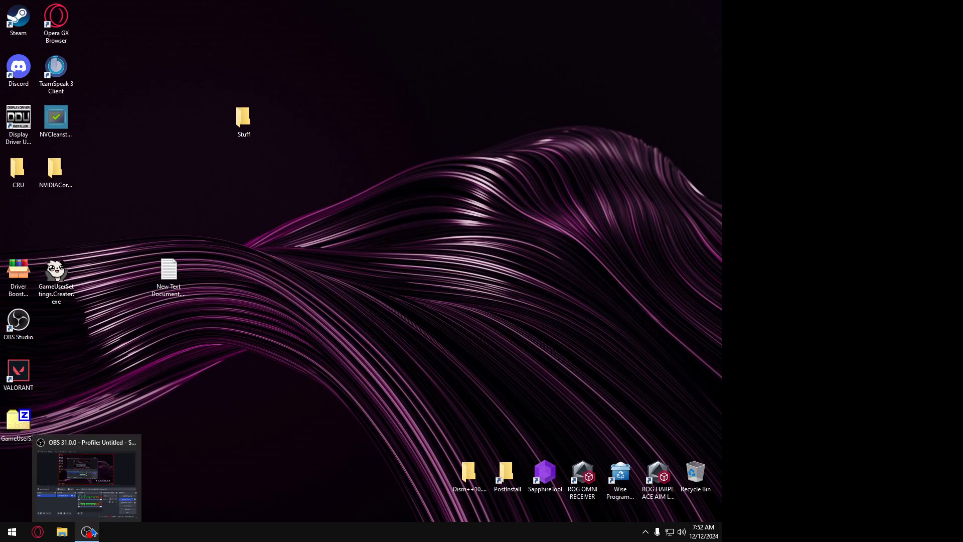
- Bring the OBS Studio recording window to the front from the taskbar
{"action": "left_click", "coordinate": [86, 477]}
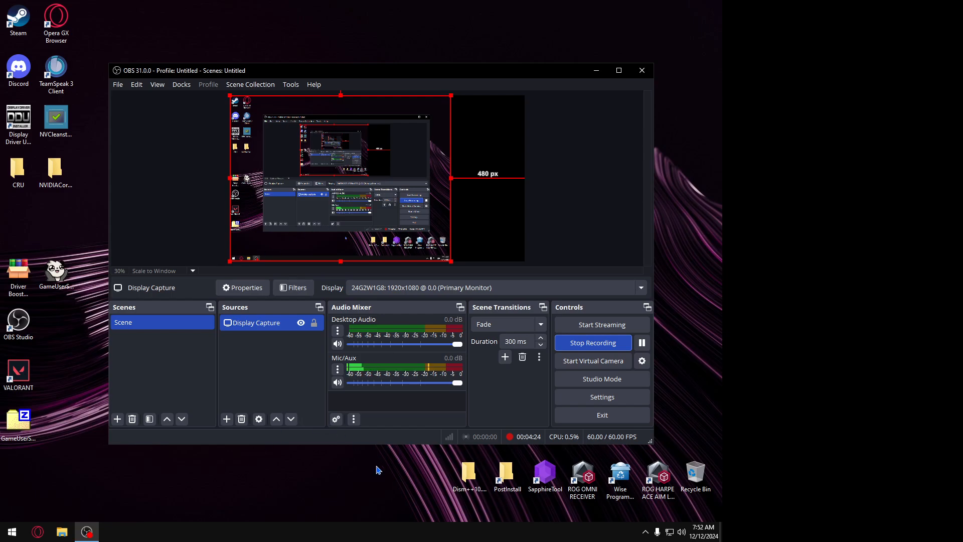
{"action": "mouse_move", "coordinate": [468, 475]}
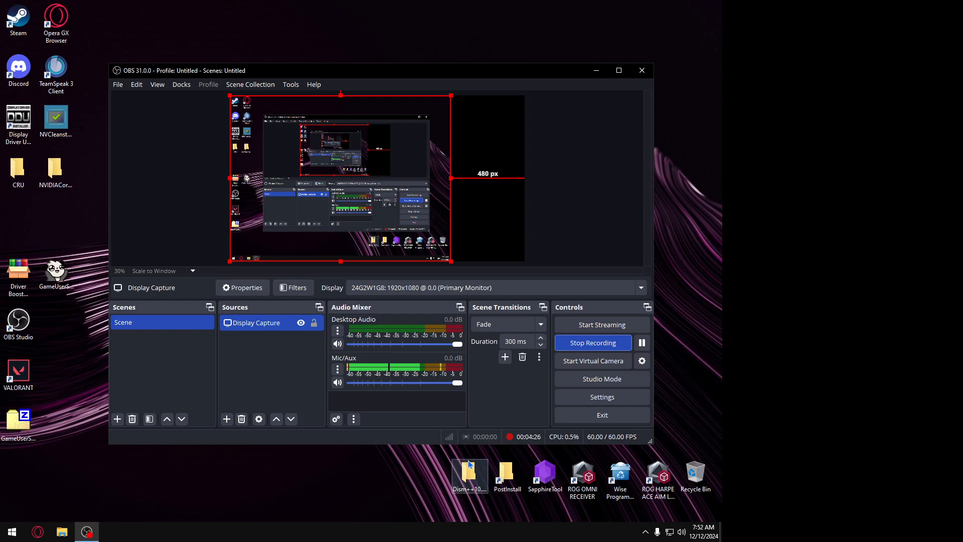